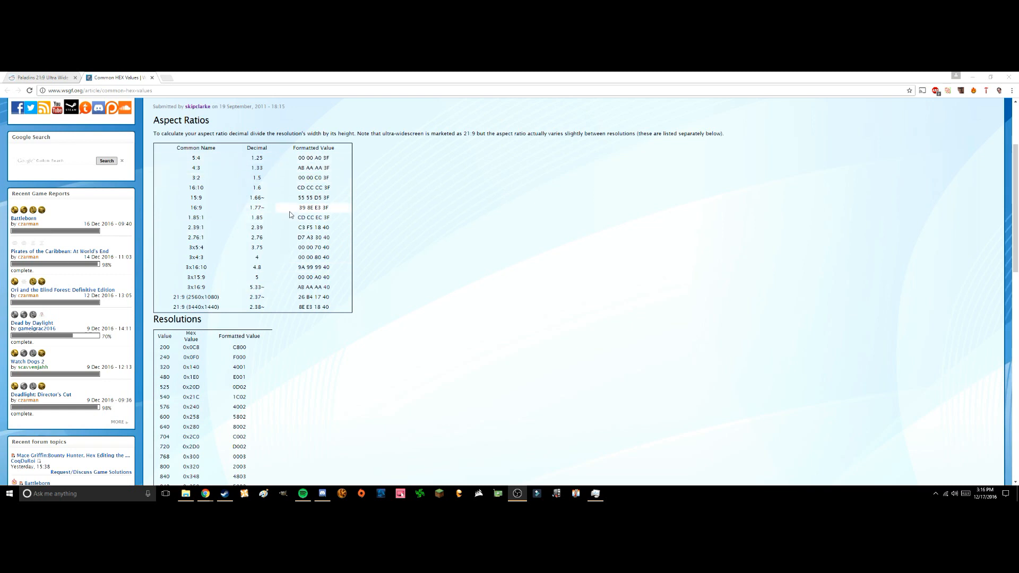
pyautogui.moveTo(211, 181)
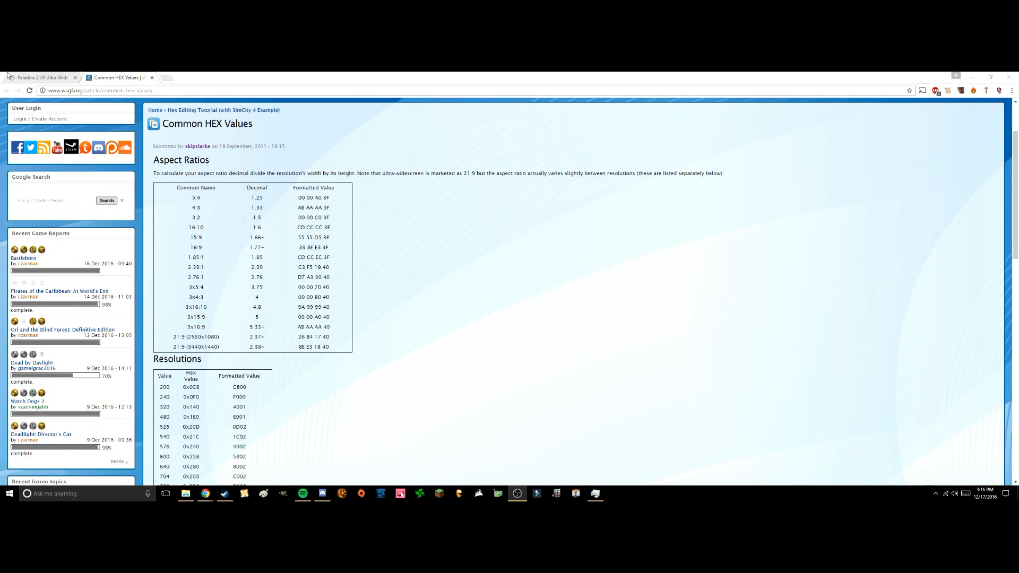
# Return from the Common HEX Values reference to the Paladins 21:9 Ultra Wide fix post.
pyautogui.click(36, 77)
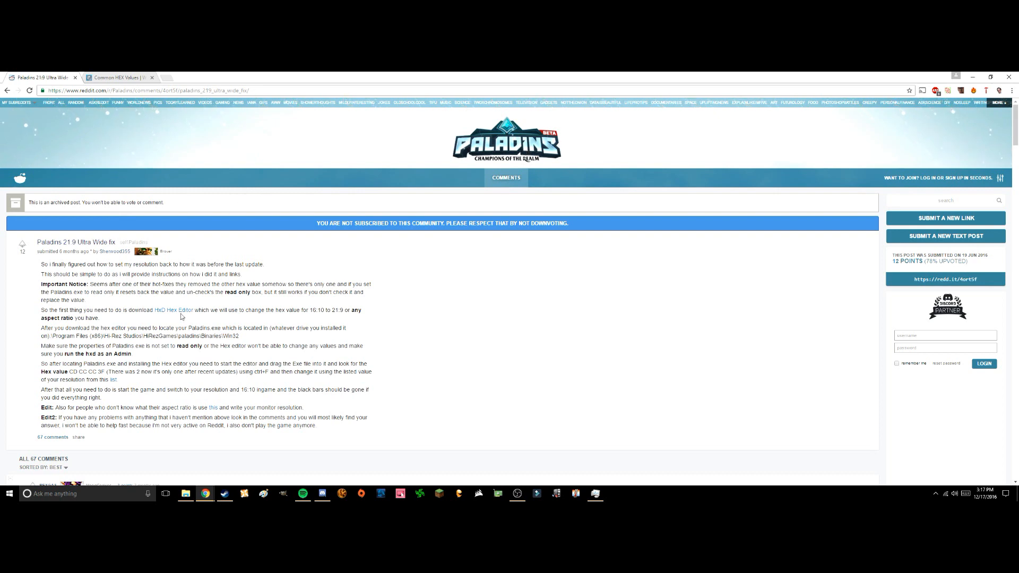
# Follow the post's HxD Hex Editor link and settle on the HxD freeware download page.
pyautogui.click(173, 310)
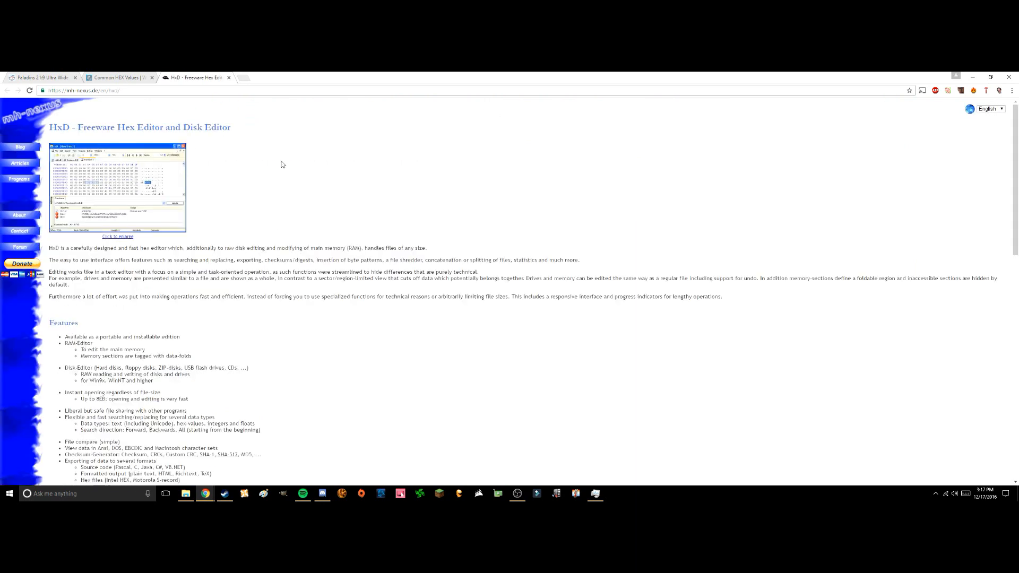
pyautogui.click(39, 77)
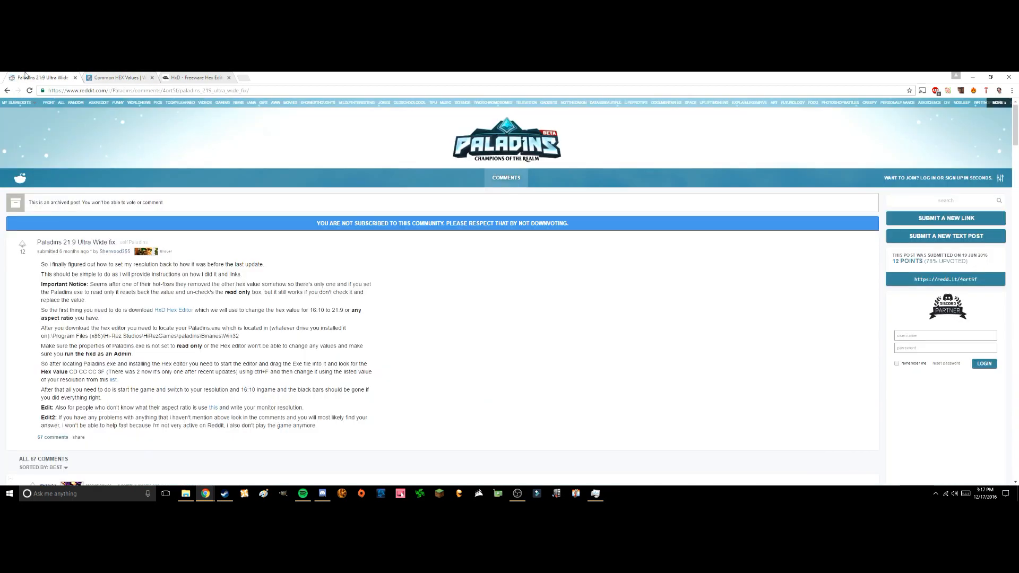
pyautogui.click(196, 78)
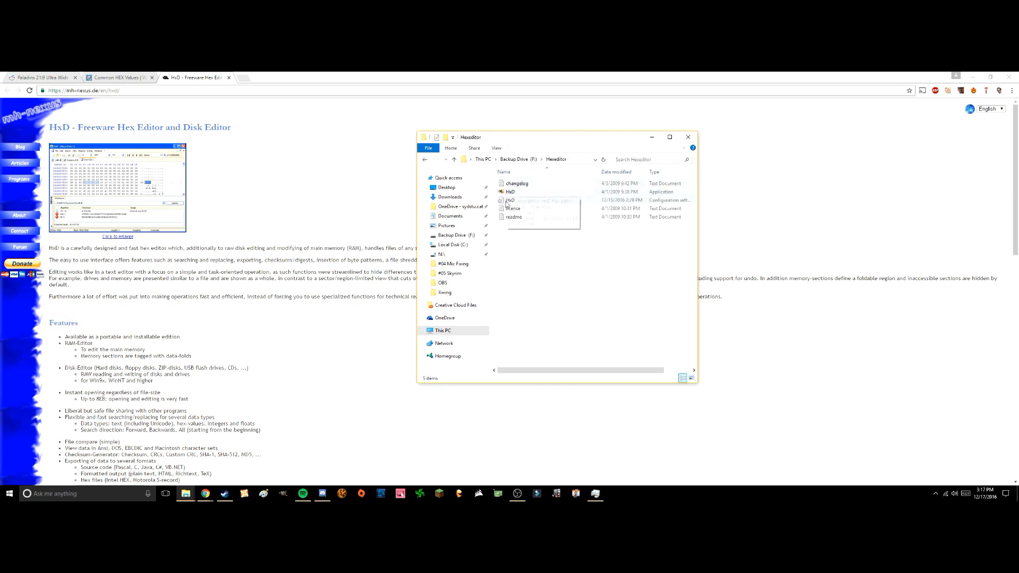
# Launch the HxD application from the HexEditor folder on the backup drive.
pyautogui.click(520, 192)
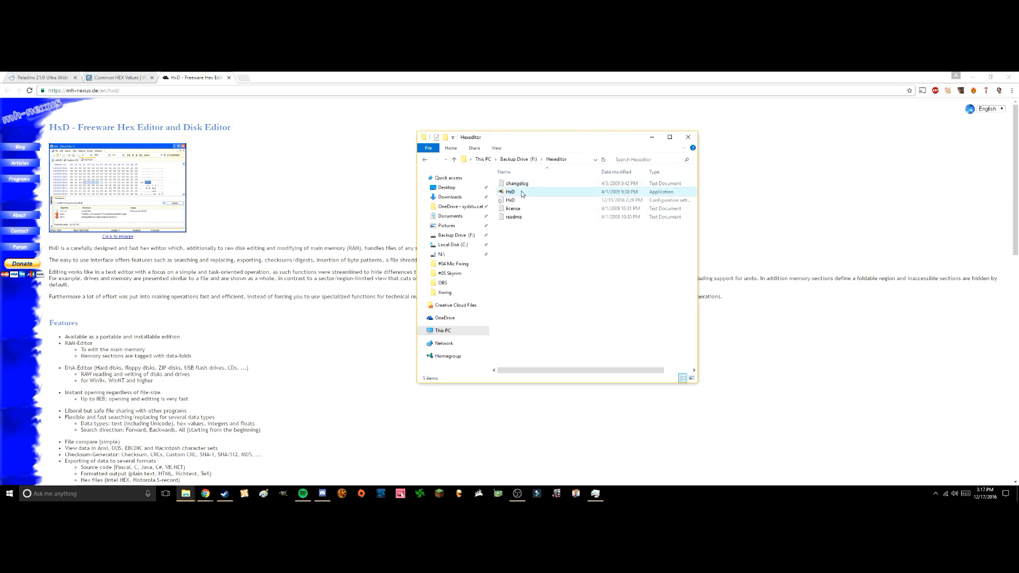
pyautogui.doubleClick(511, 193)
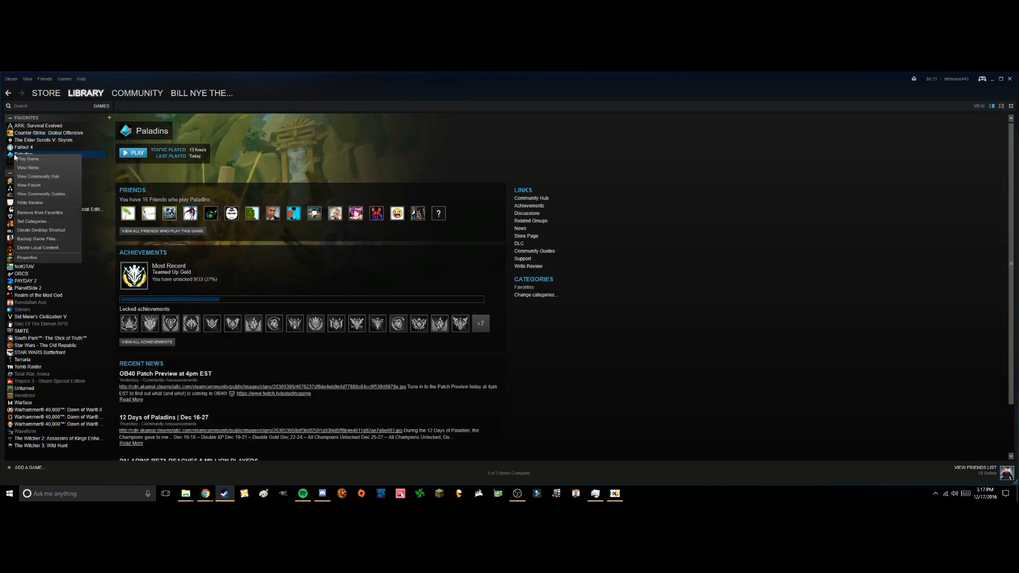
# Browse Paladins' local files from its Steam Properties, landing in the install folder.
pyautogui.click(27, 257)
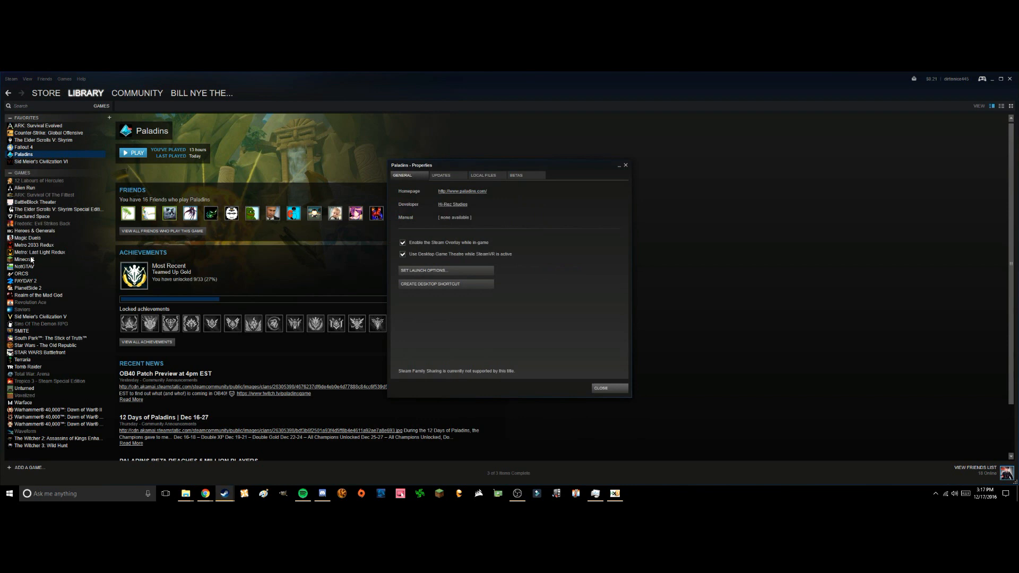
pyautogui.click(483, 175)
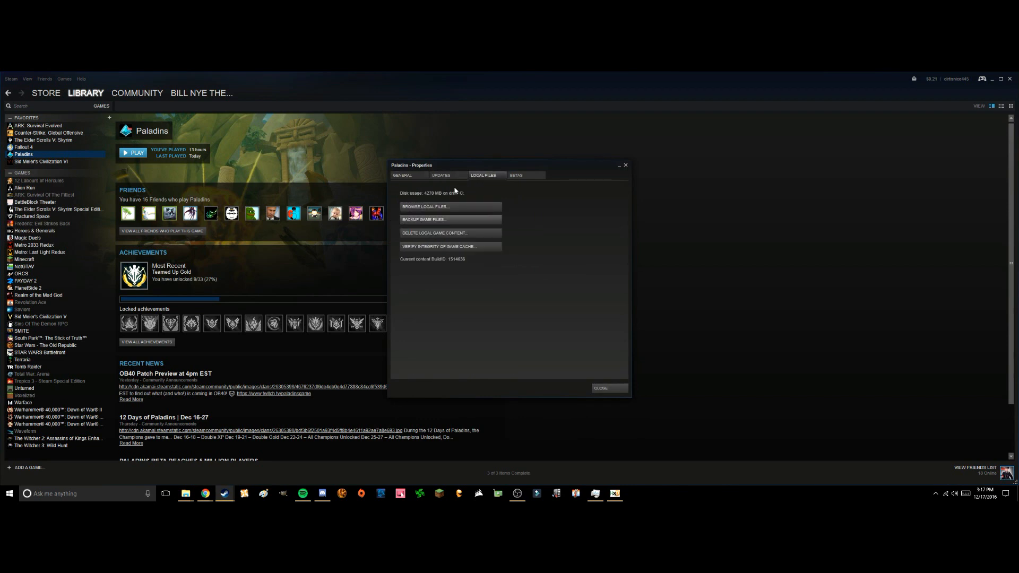
pyautogui.click(426, 207)
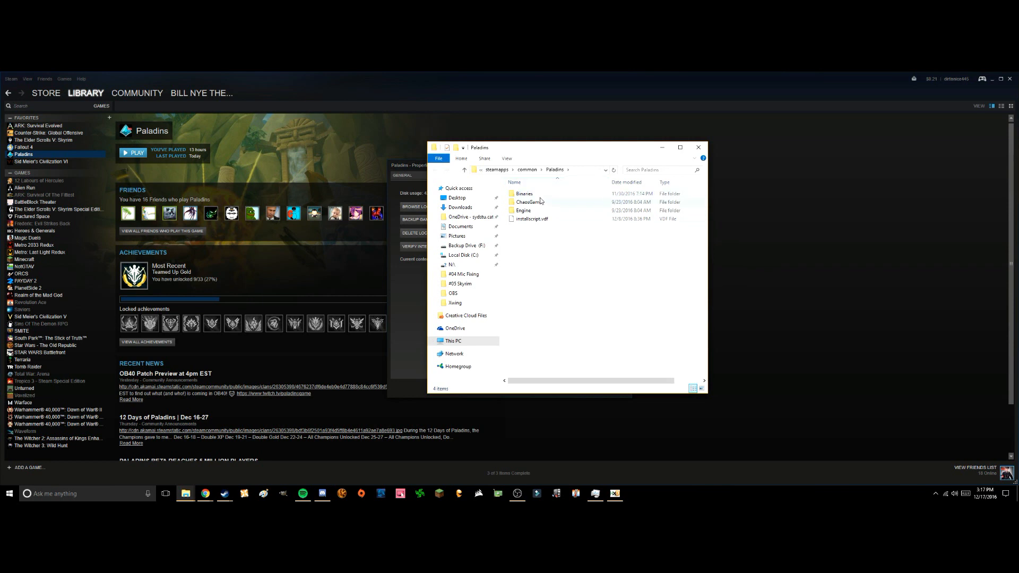
# Navigate into Binaries\Win32 and locate the Paladins executable.
pyautogui.doubleClick(523, 193)
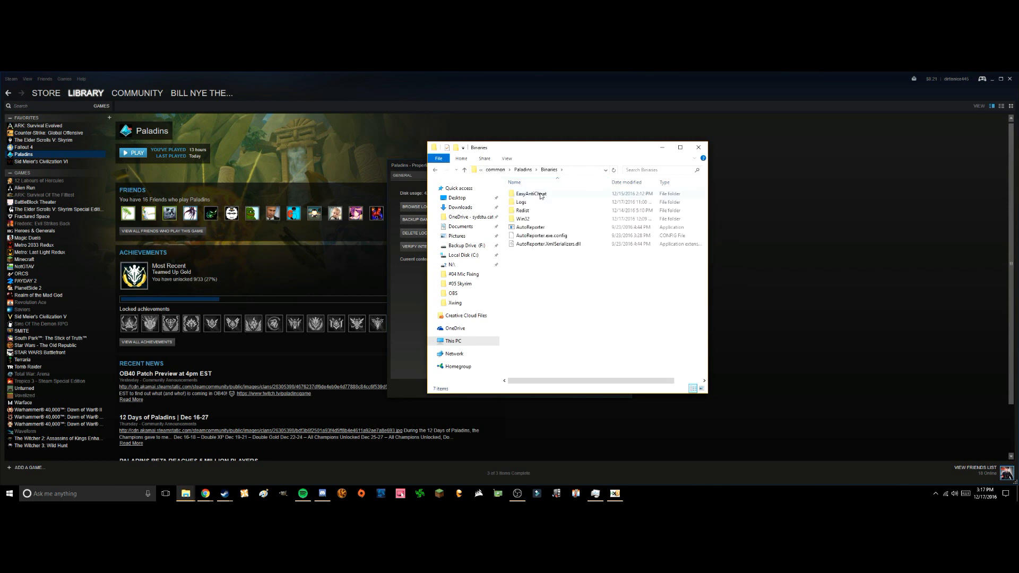
pyautogui.doubleClick(523, 218)
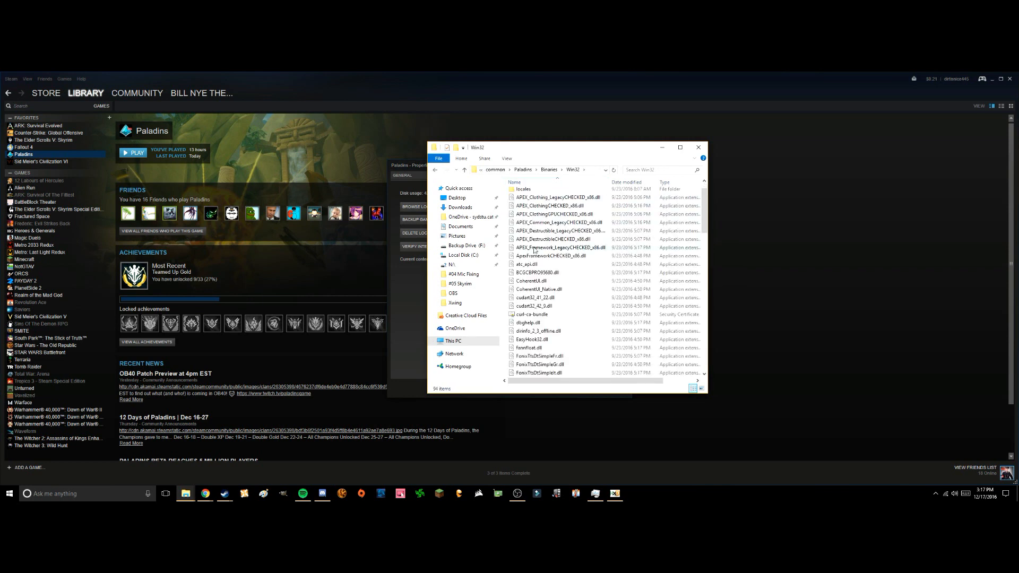
pyautogui.scroll(-3)
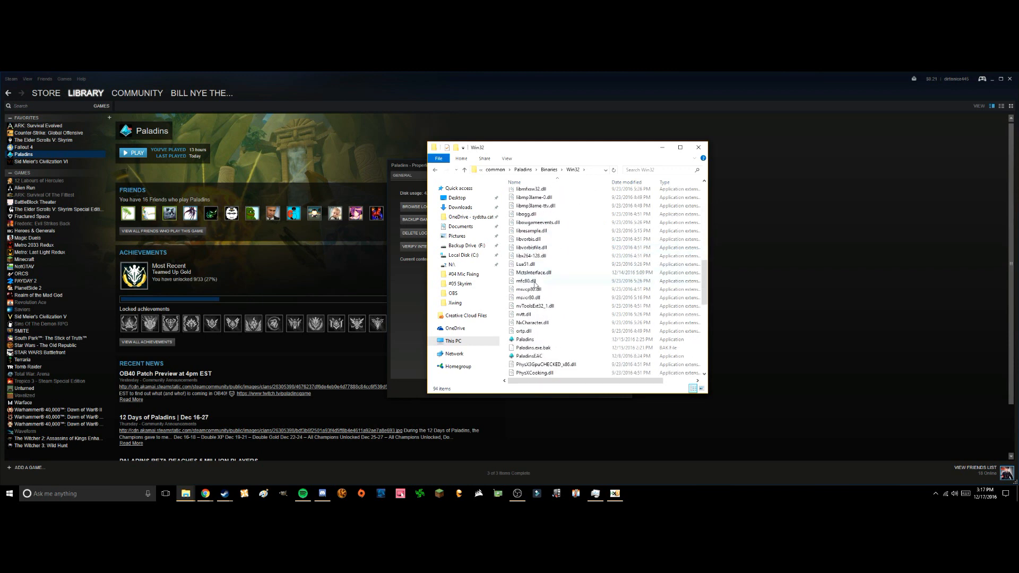
pyautogui.scroll(-3)
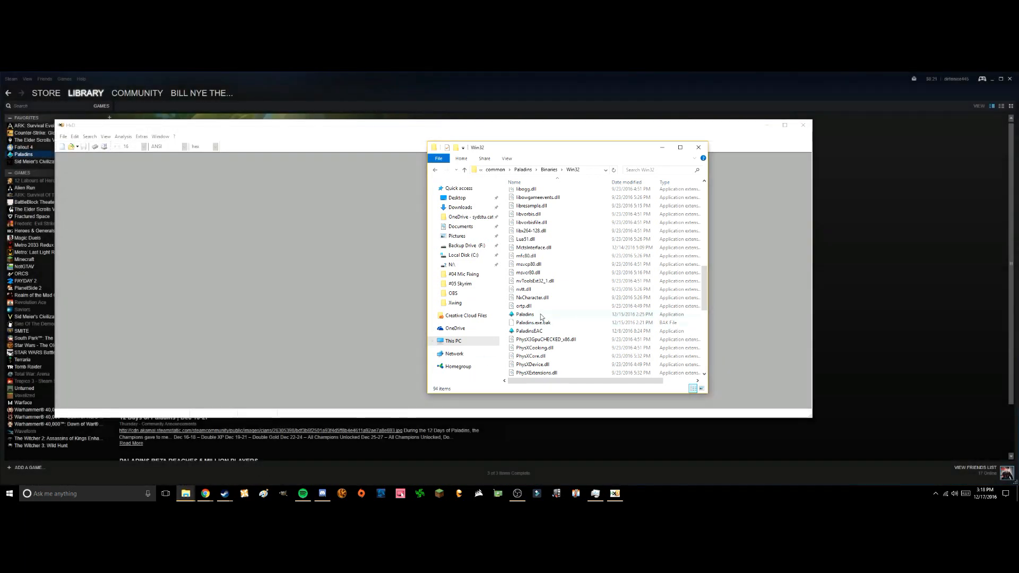
# Load Paladins.exe into HxD, dismissing the assembly file error, and browse its hex data.
pyautogui.click(525, 314)
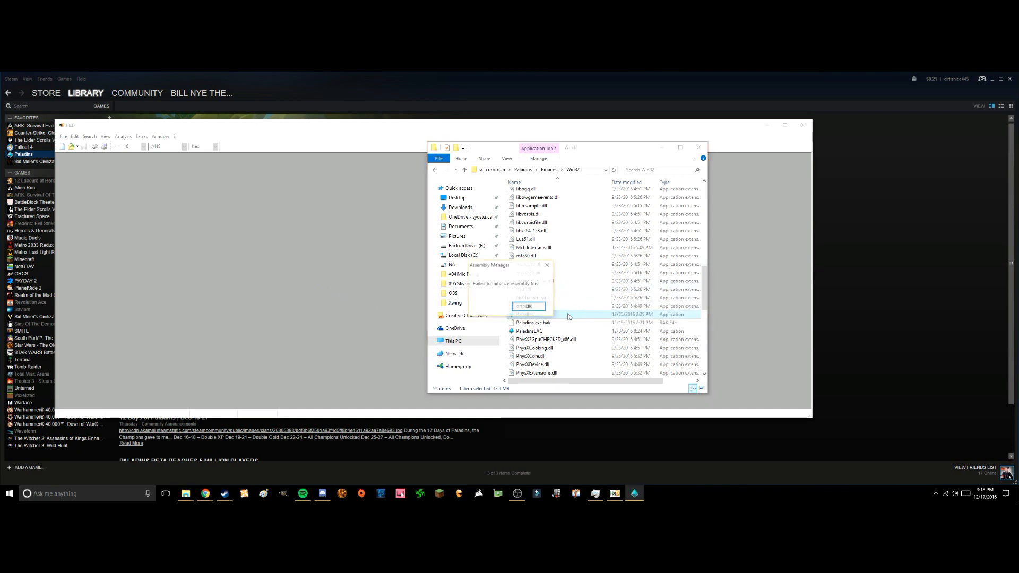
pyautogui.click(527, 306)
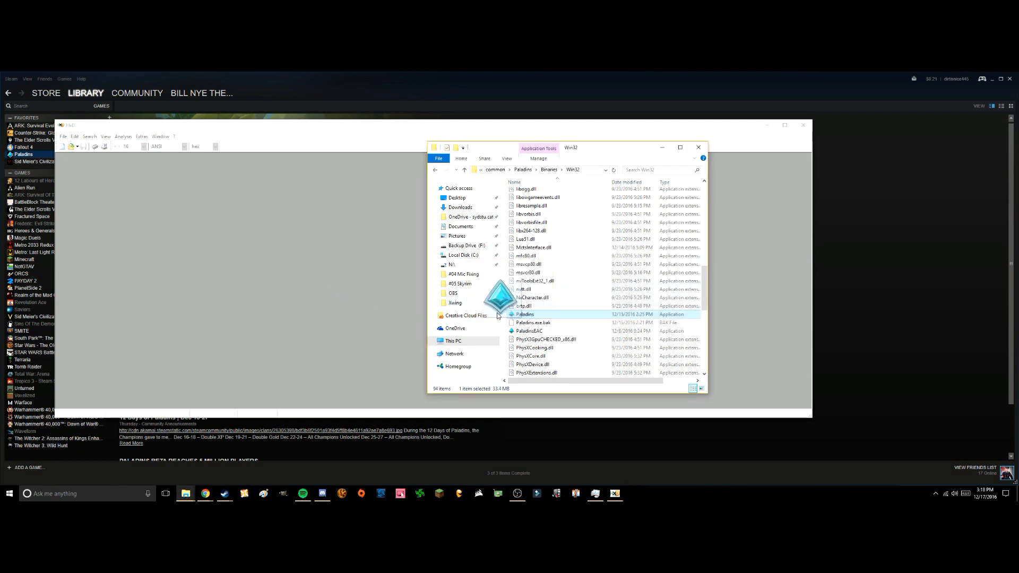
pyautogui.doubleClick(525, 314)
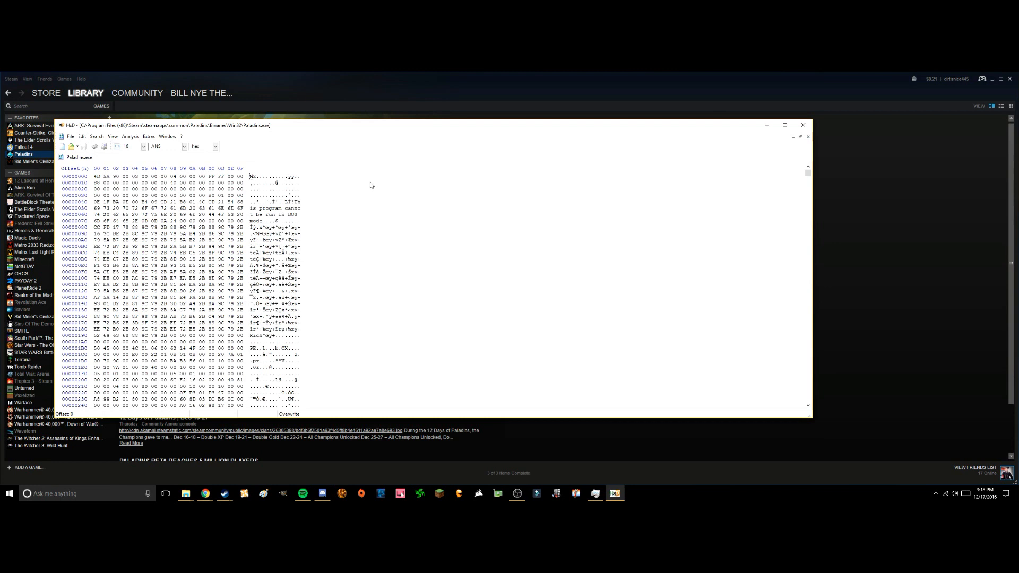
pyautogui.scroll(-3)
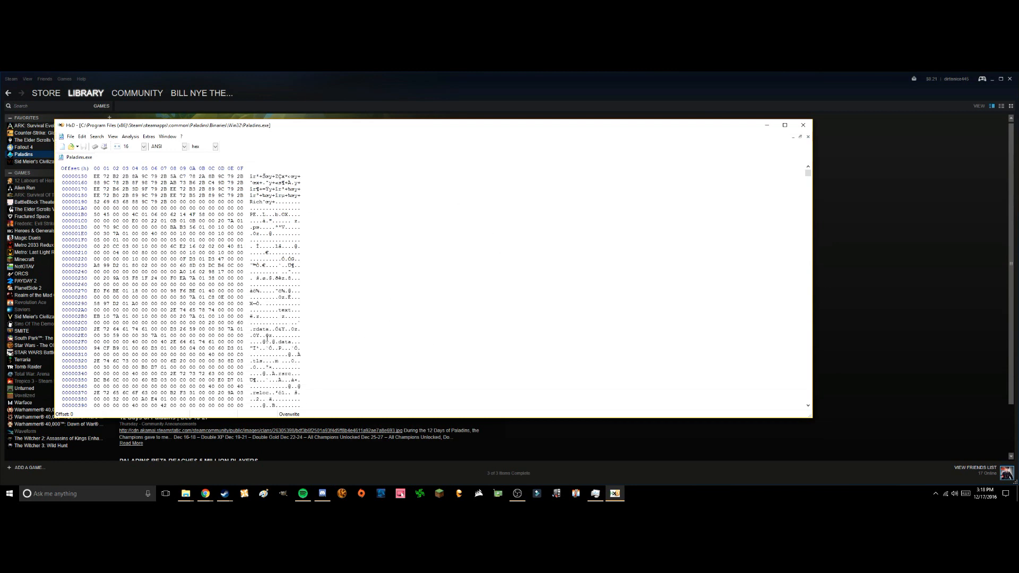
pyautogui.scroll(-3)
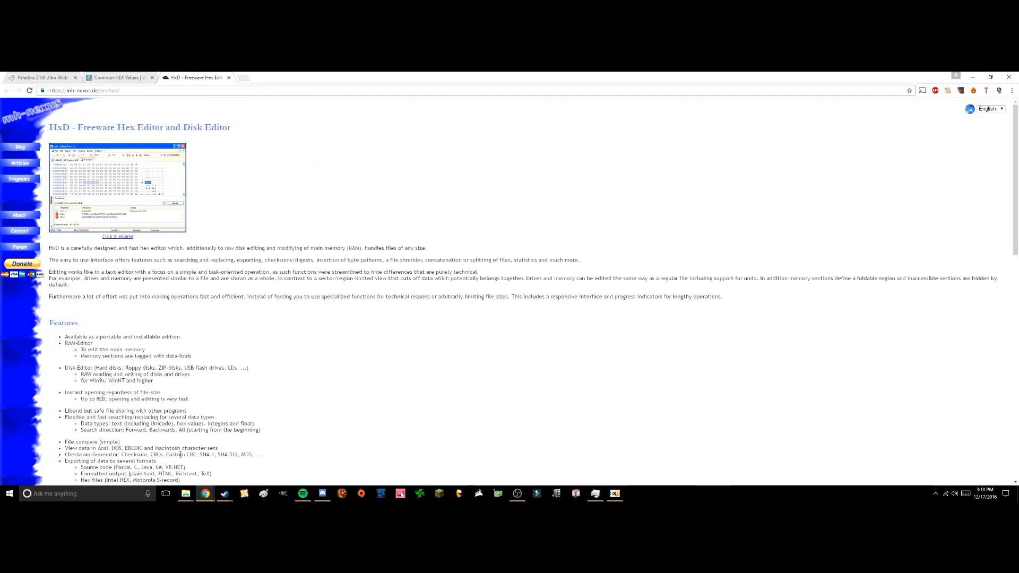
# Check the fix guide for the value CD CC CC 3F and head to HxD's Search menu.
pyautogui.click(39, 77)
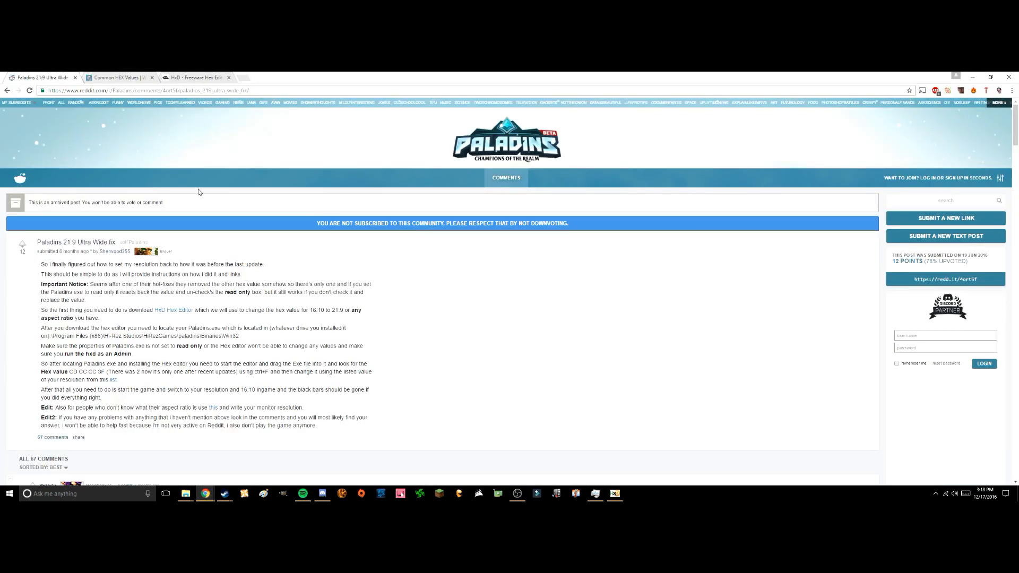
pyautogui.moveTo(70, 370)
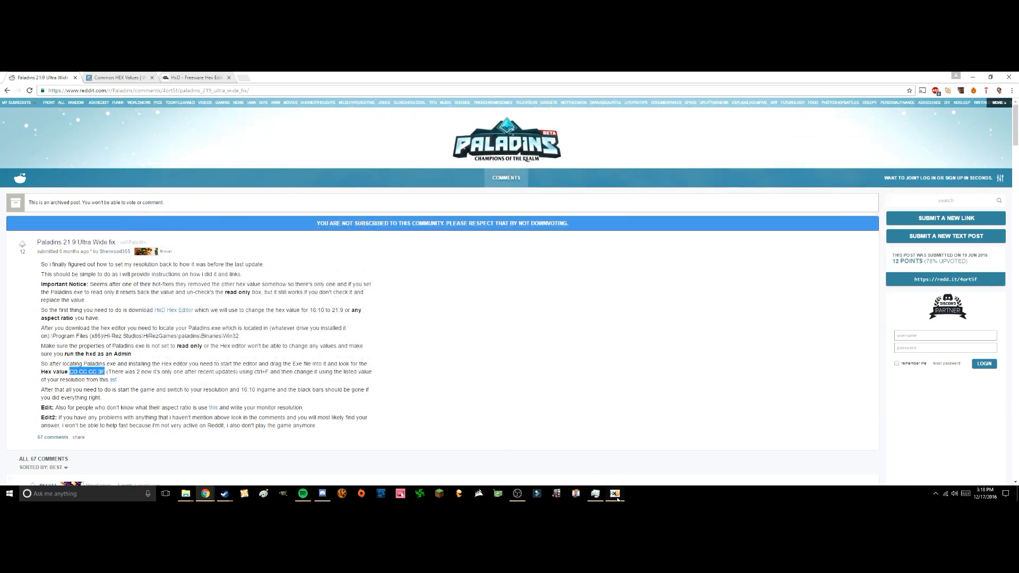
pyautogui.click(171, 130)
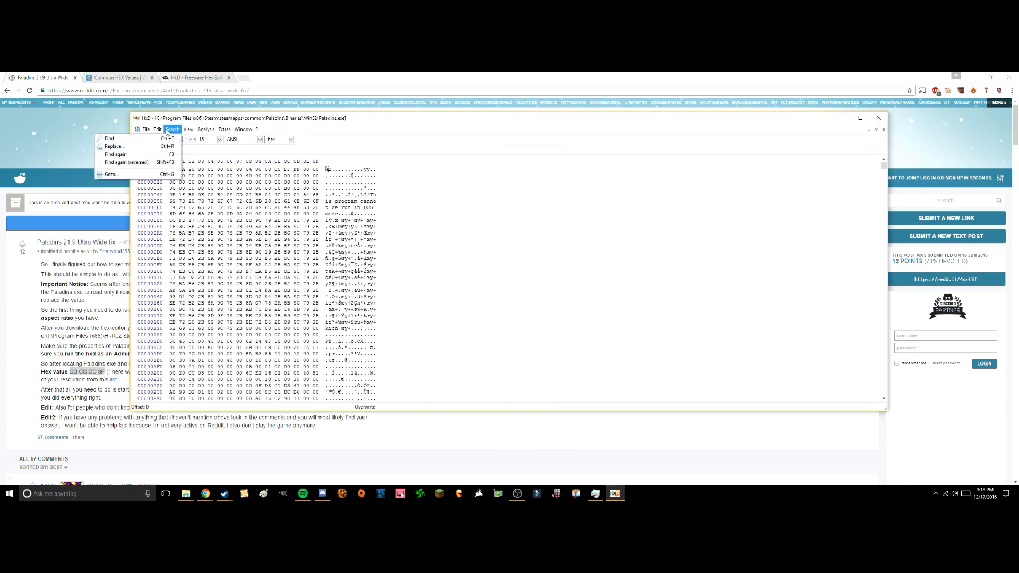
pyautogui.moveTo(110, 138)
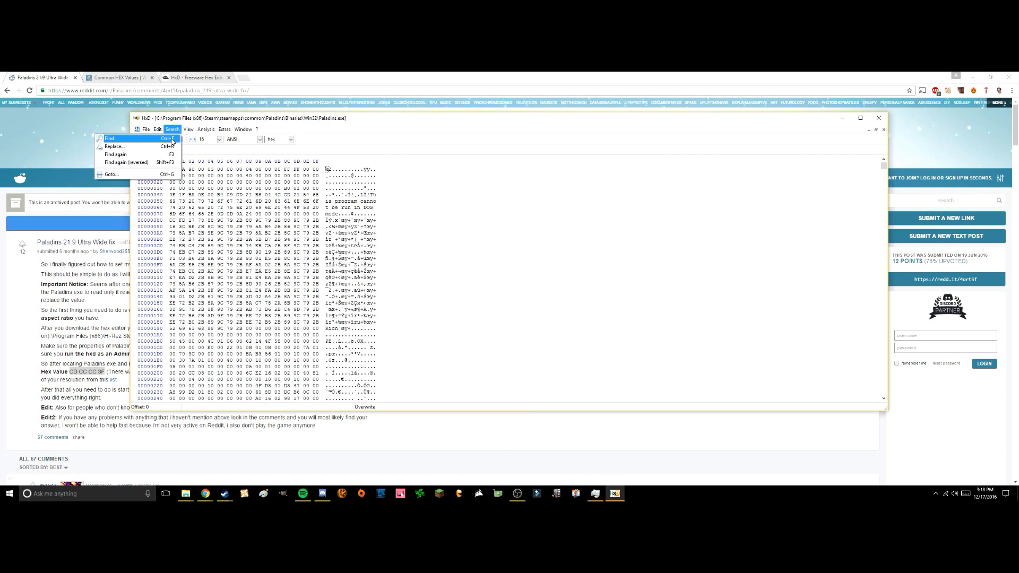
# Search Paladins.exe for hex values CD CC CC 3F, which finds no match.
pyautogui.click(109, 138)
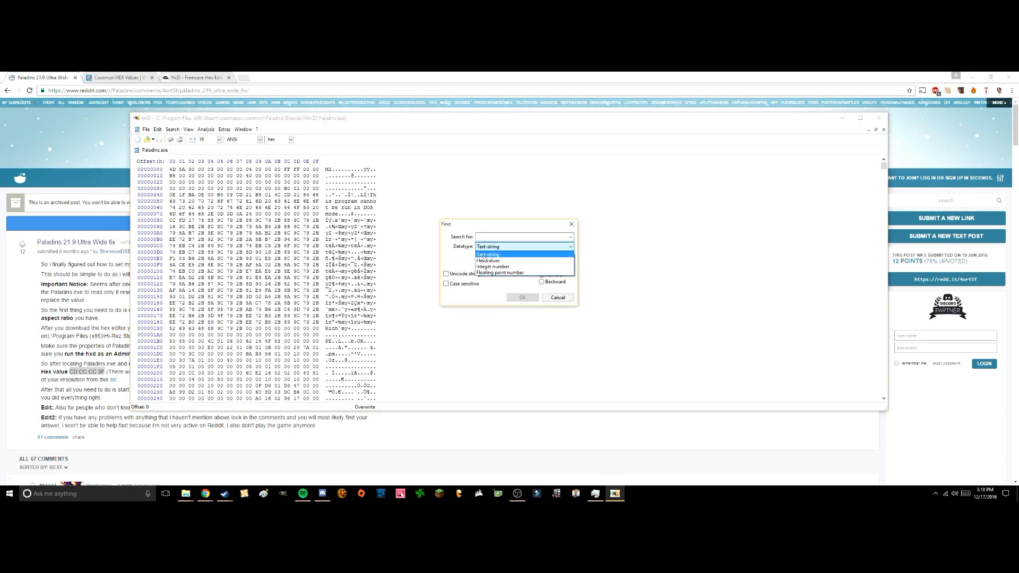
pyautogui.click(487, 261)
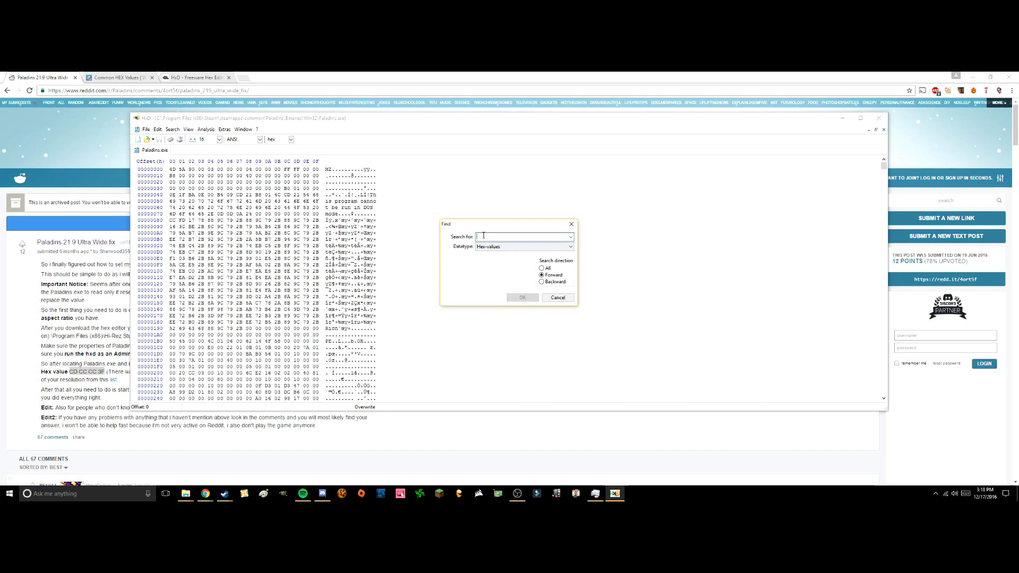
pyautogui.write('CD CC CC 3F')
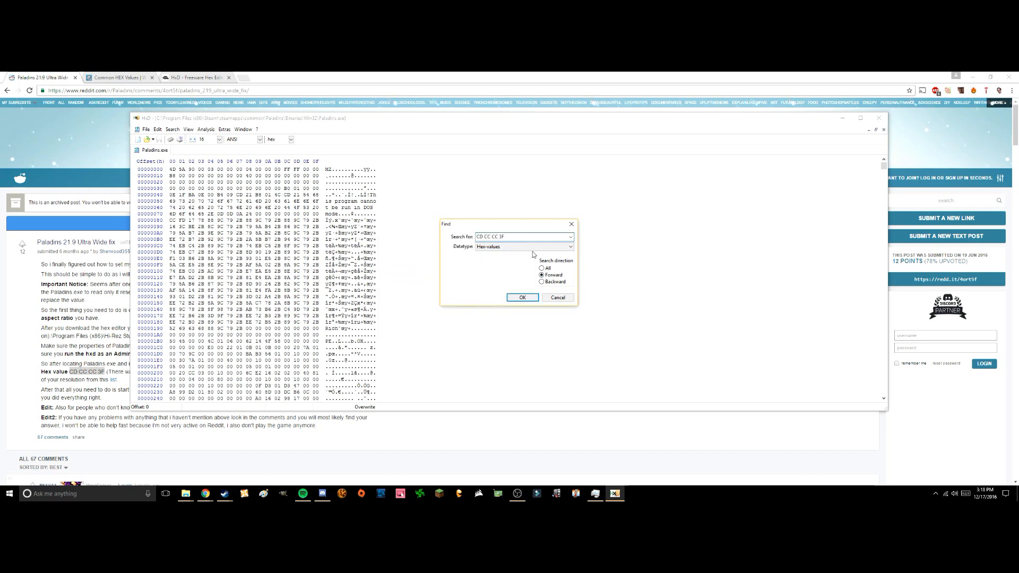
pyautogui.click(522, 297)
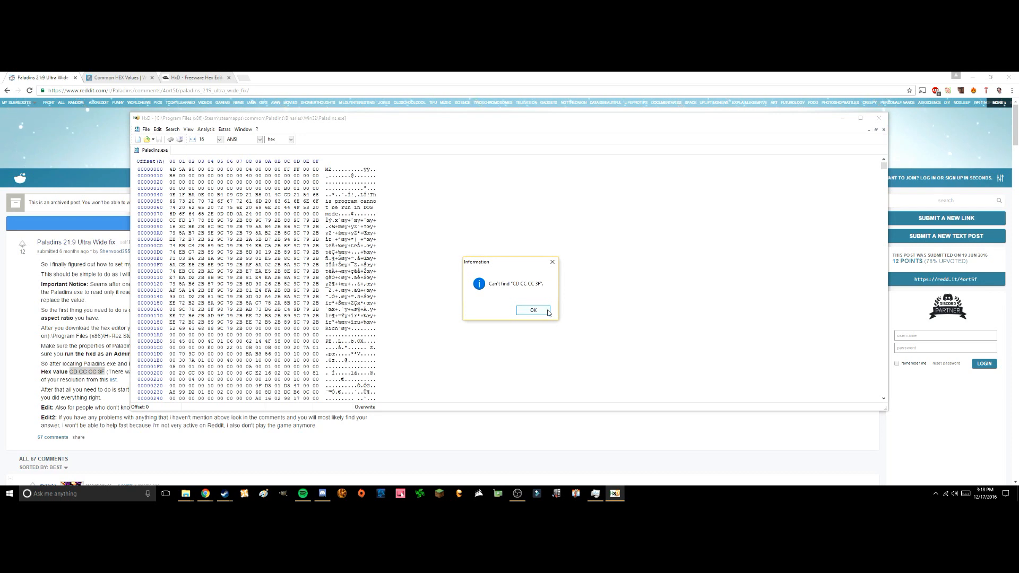
pyautogui.moveTo(552, 262)
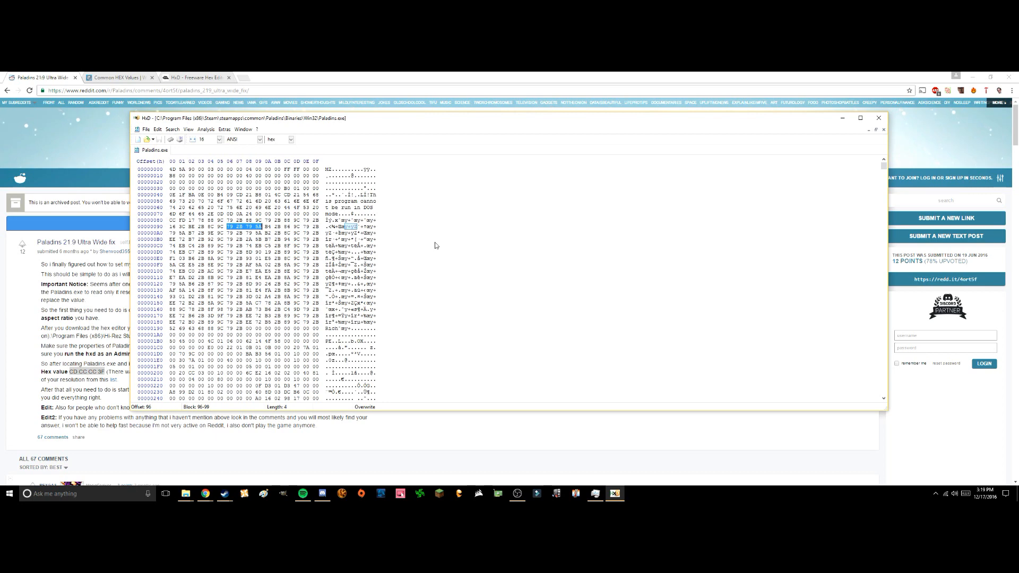
pyautogui.click(117, 77)
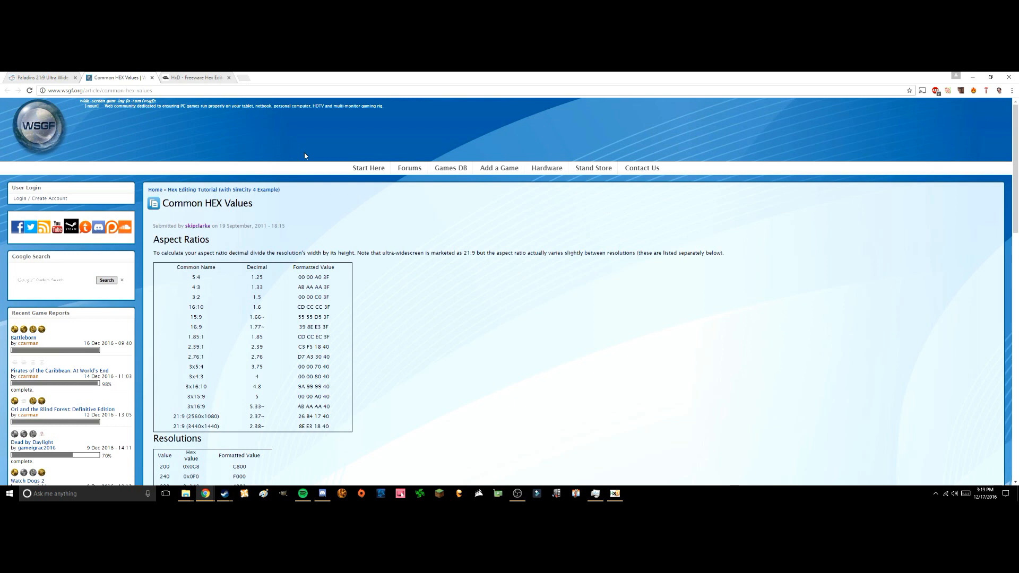
pyautogui.moveTo(318, 166)
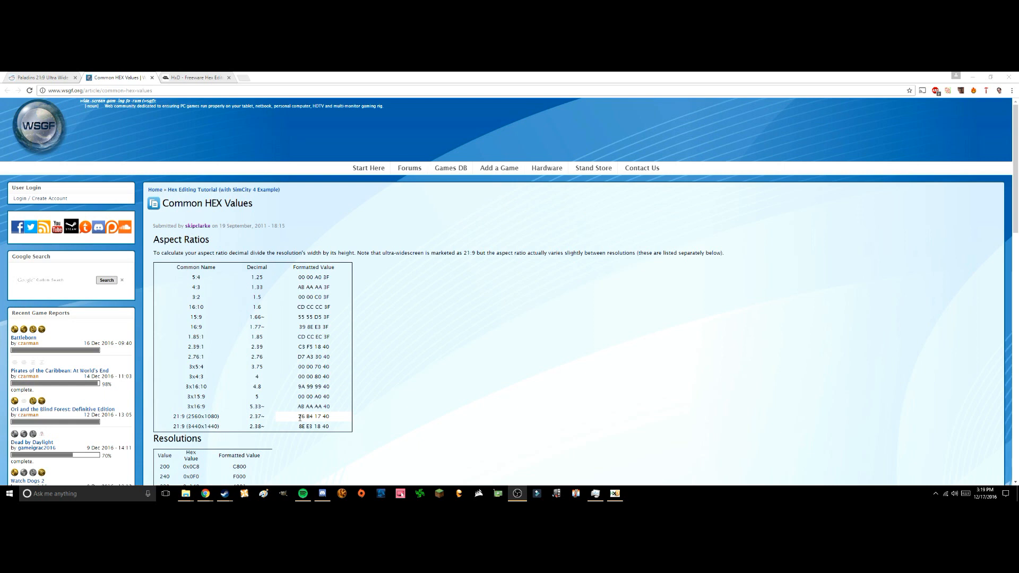
# Copy the 21:9 (2560x1080) value 26 B4 17 40 from the Common HEX Values table.
pyautogui.rightClick(312, 416)
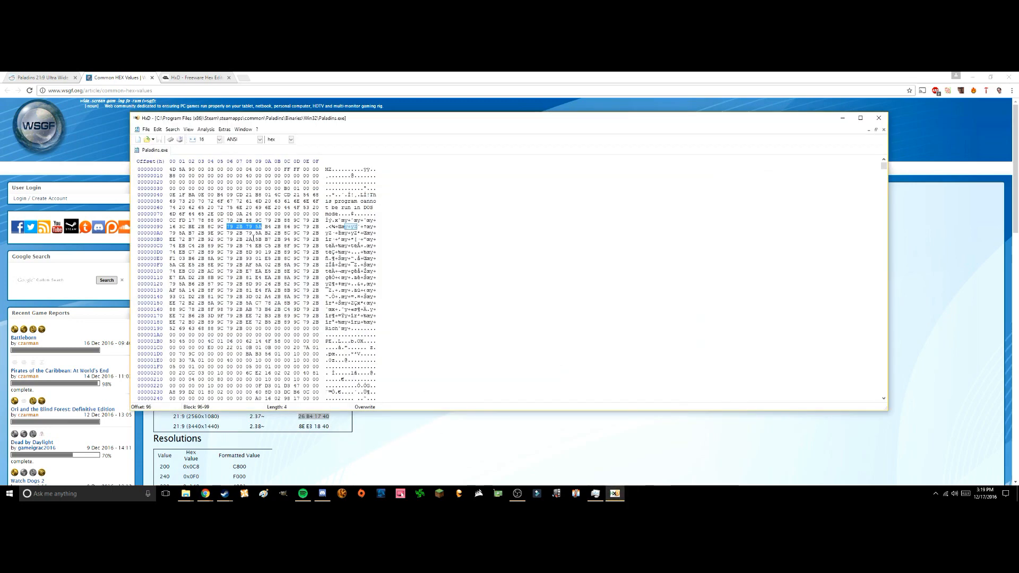
# Edit the selected bytes with the 21:9 value and reach the File menu to save Paladins.exe.
pyautogui.rightClick(230, 226)
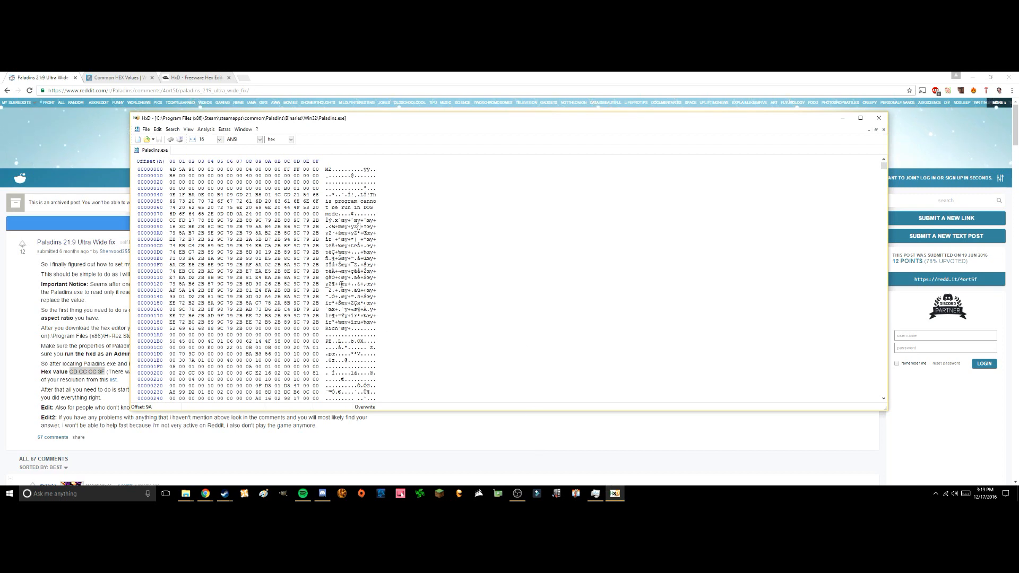
pyautogui.click(146, 128)
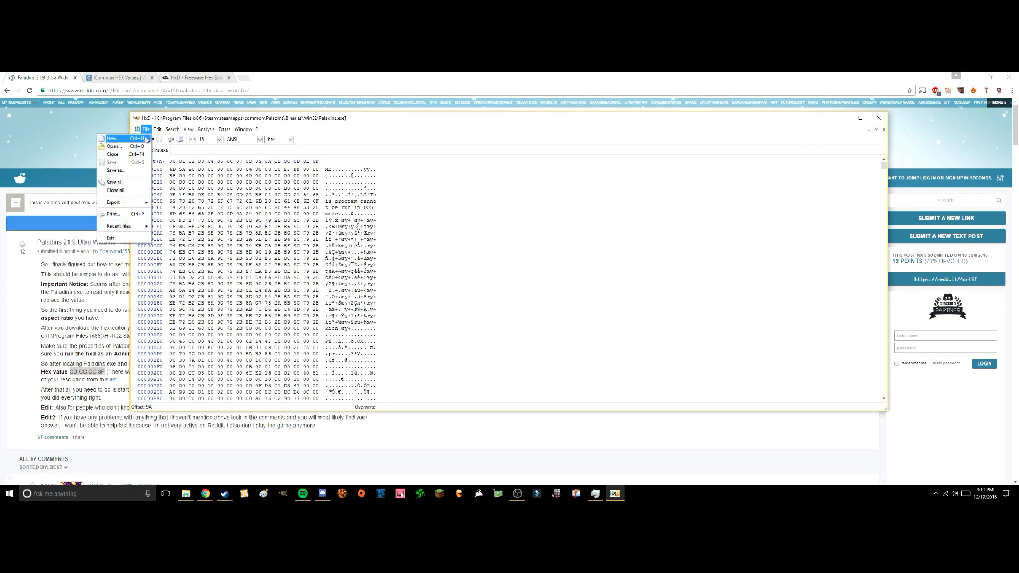